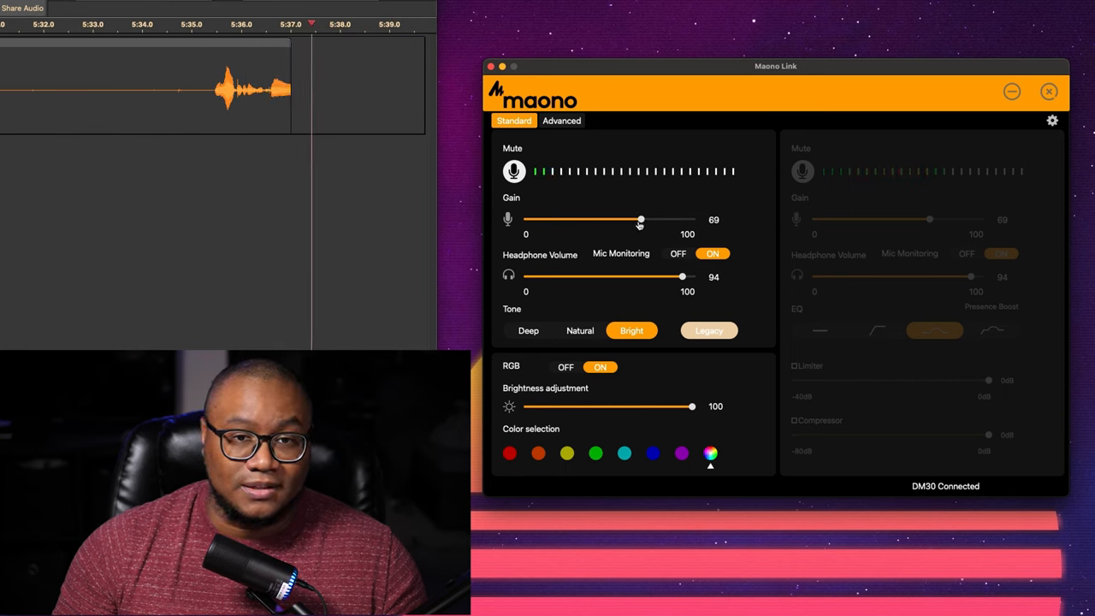
Lower the headphone monitoring volume, then raise it back to 79
left_click_drag(681, 276, 577, 275)
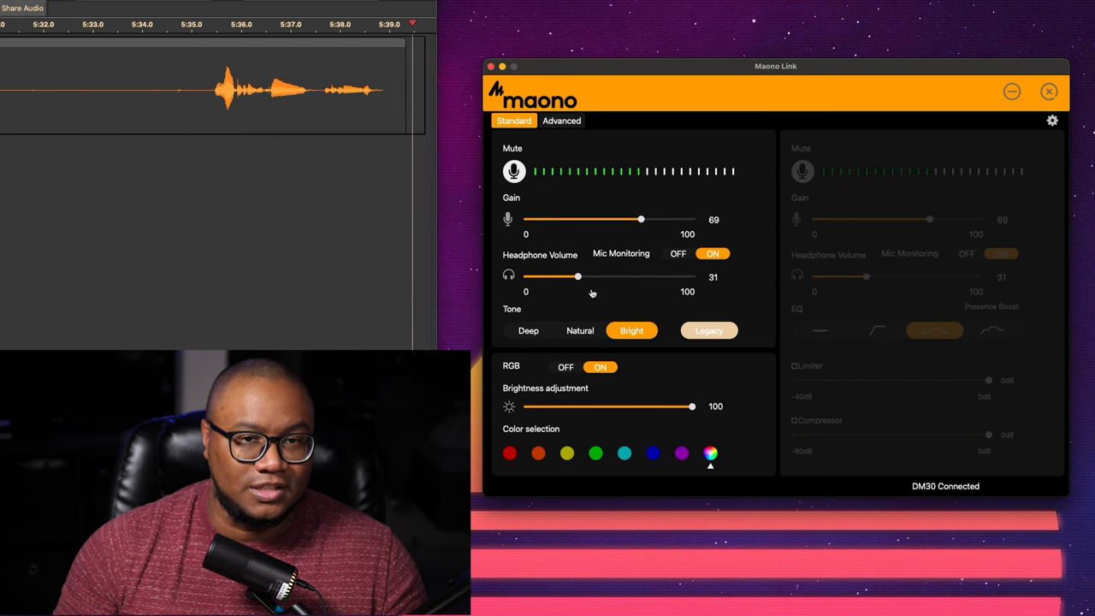
left_click_drag(577, 276, 657, 276)
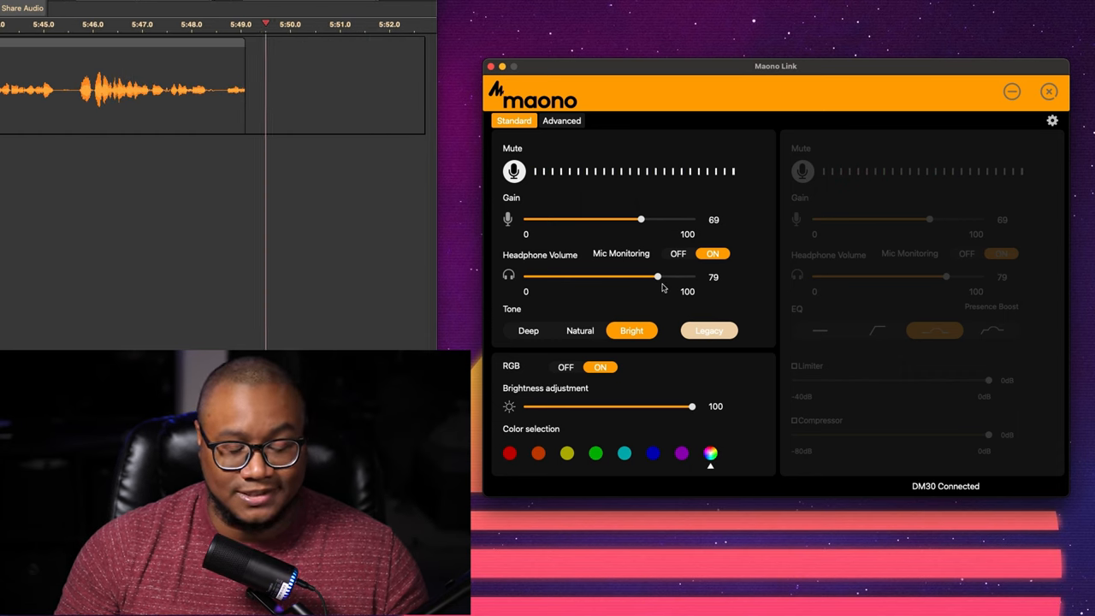
left_click(623, 453)
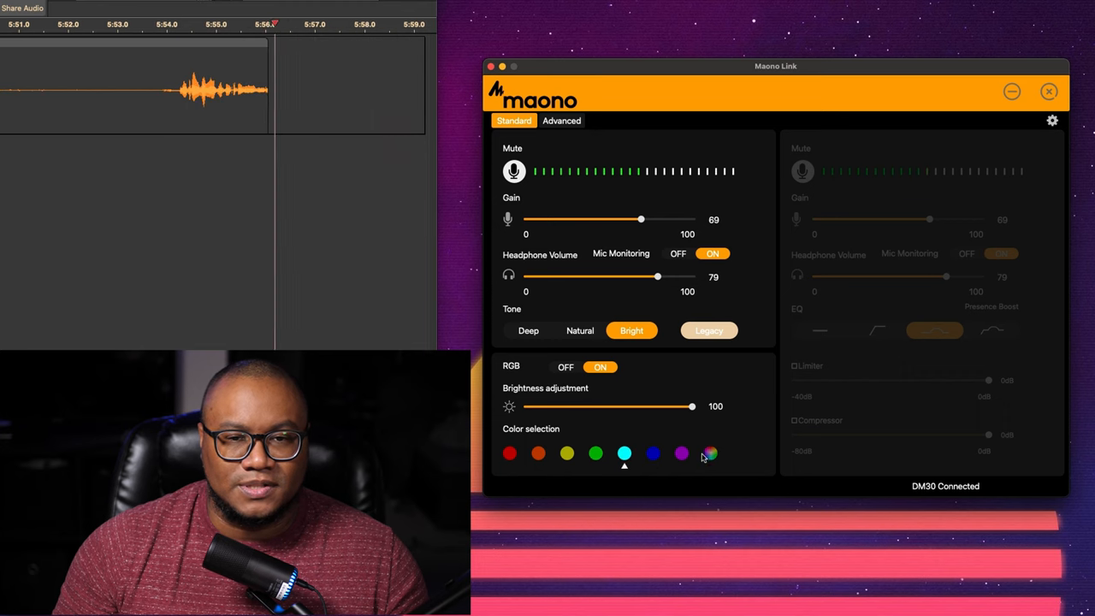
left_click(567, 453)
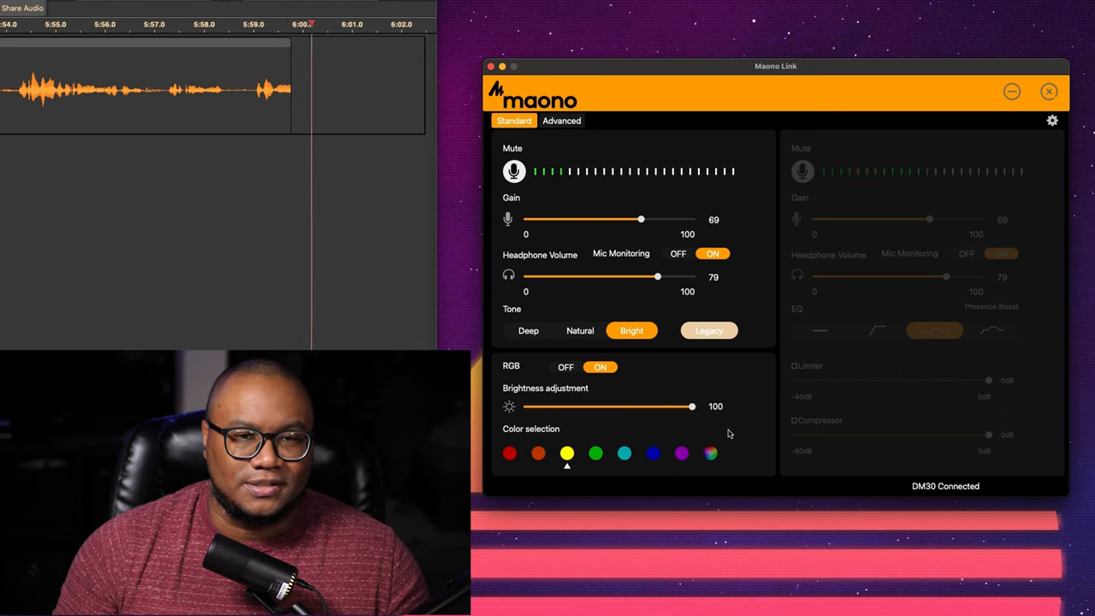
left_click(710, 454)
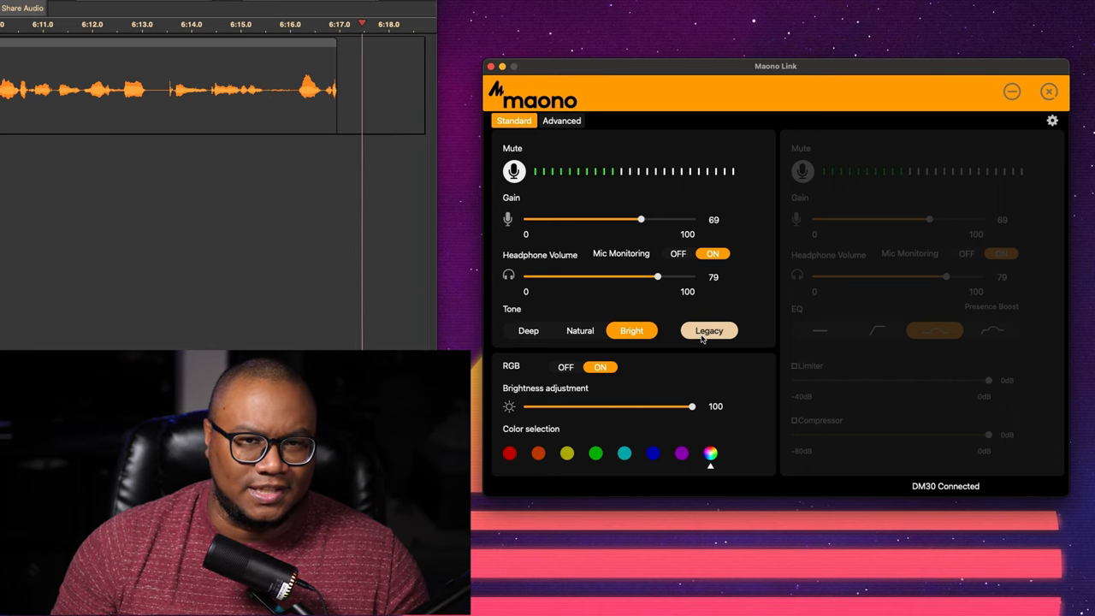
left_click(708, 330)
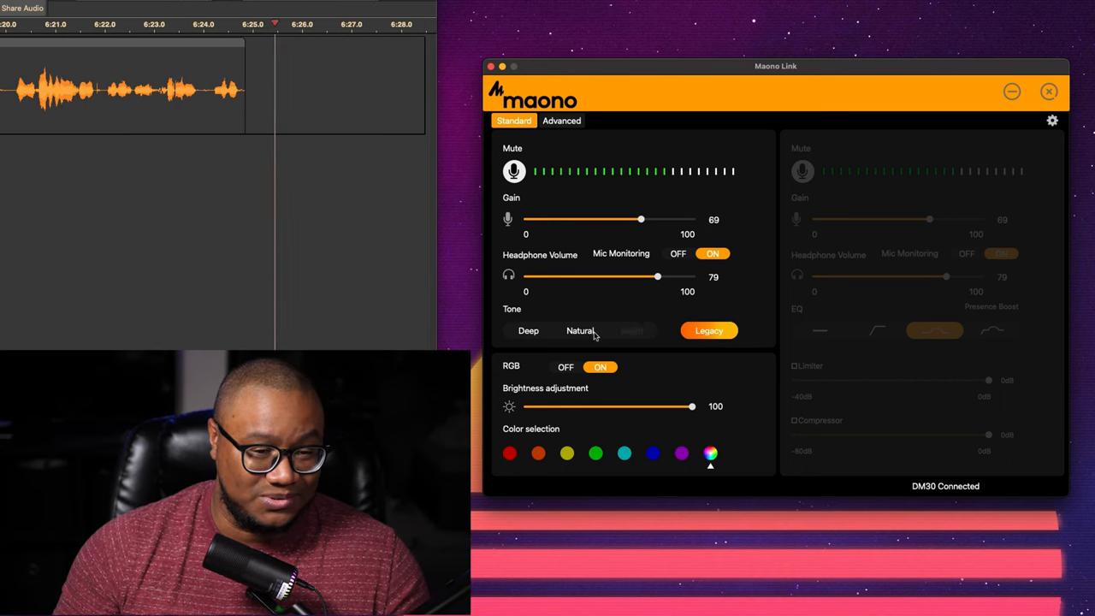
left_click(528, 330)
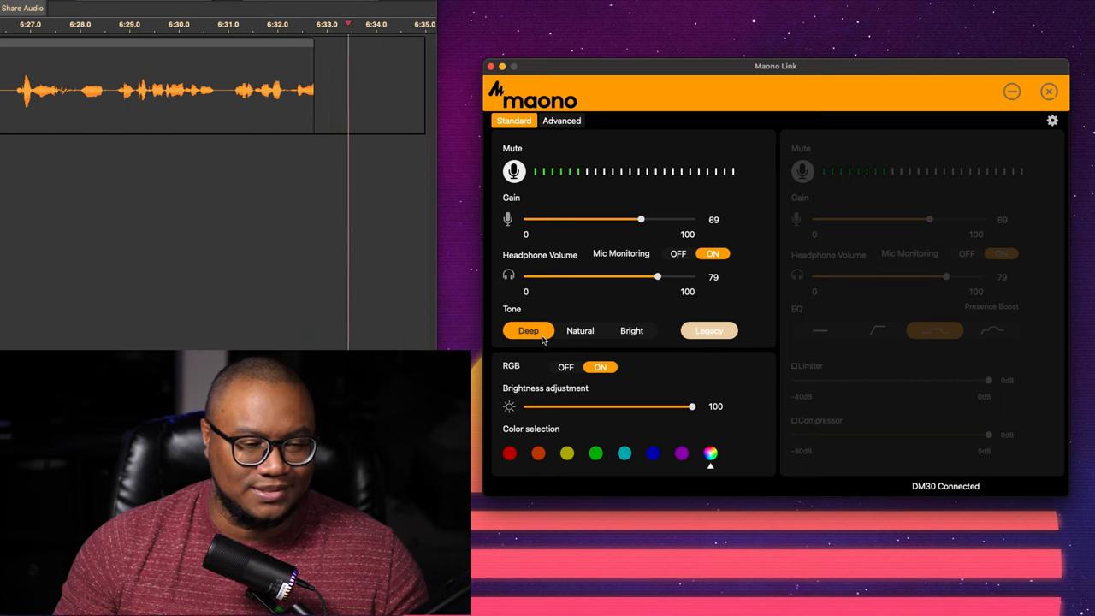
left_click(580, 330)
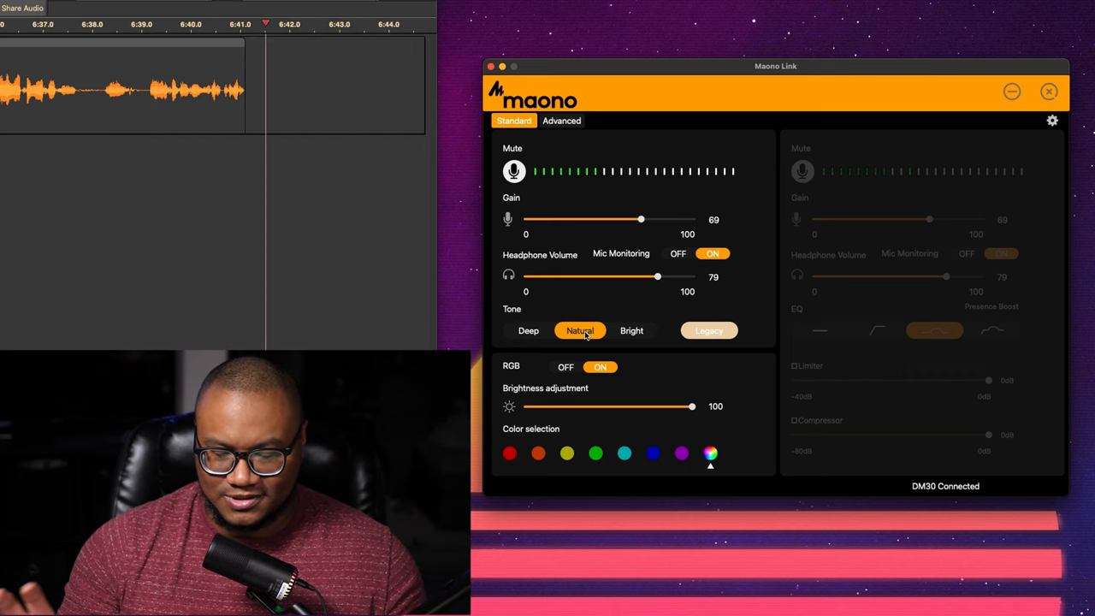
left_click(631, 330)
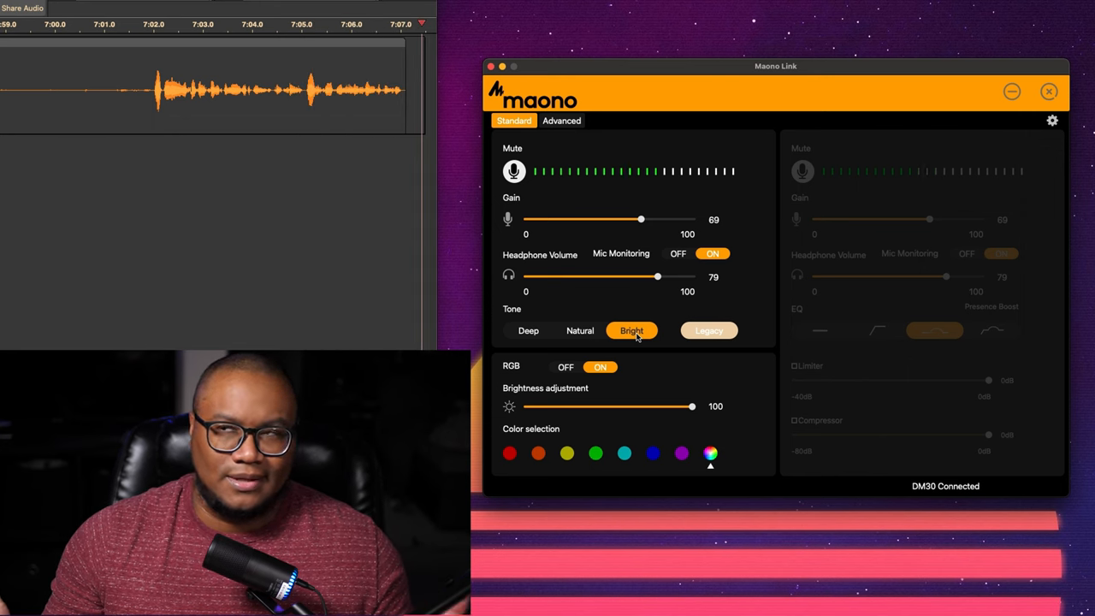
left_click(561, 121)
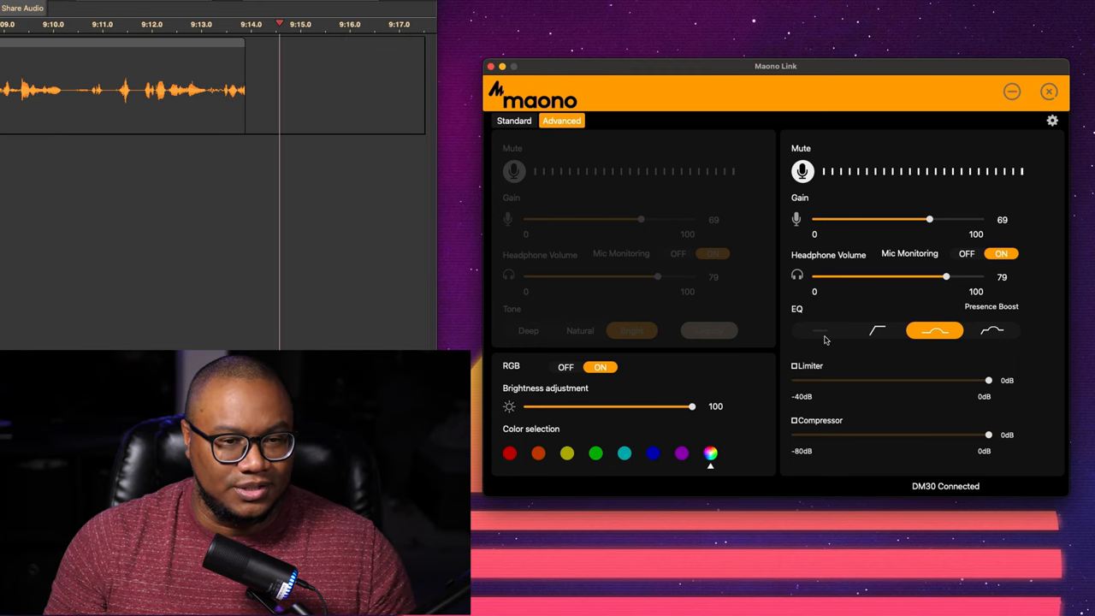
Try the Flat, High-pass Filter, Presence Boost and HPF & Presence Boost EQ curves
left_click(820, 330)
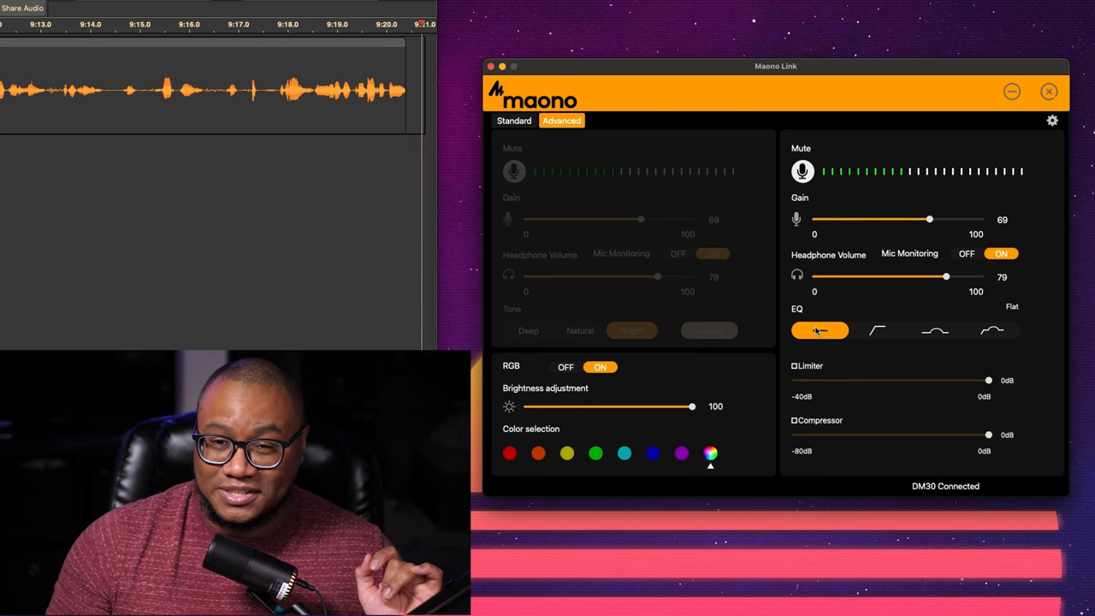
left_click(877, 330)
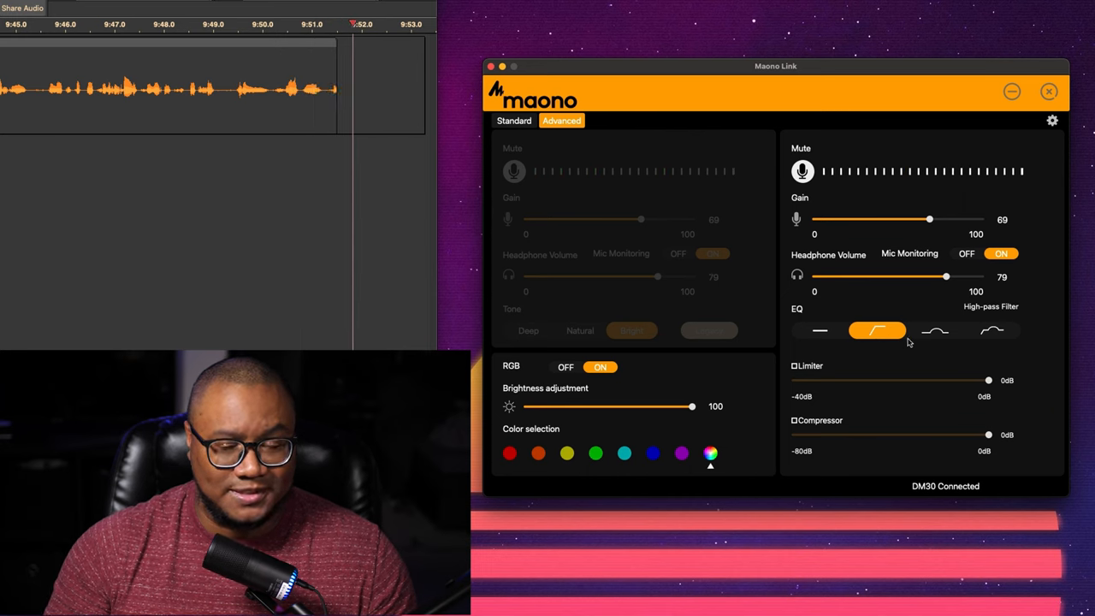
left_click(934, 330)
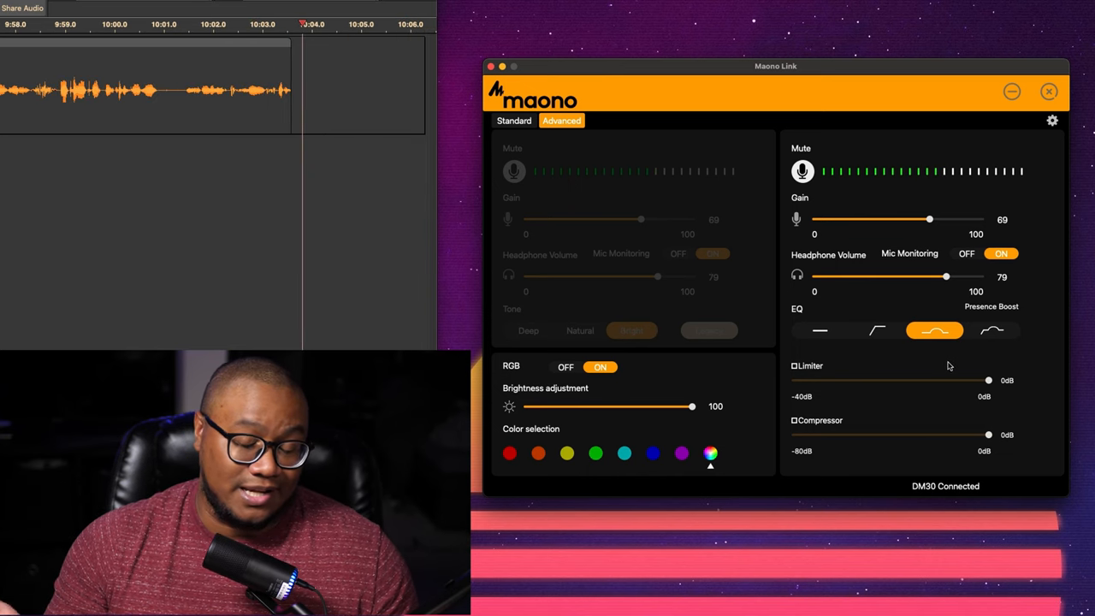
left_click(991, 330)
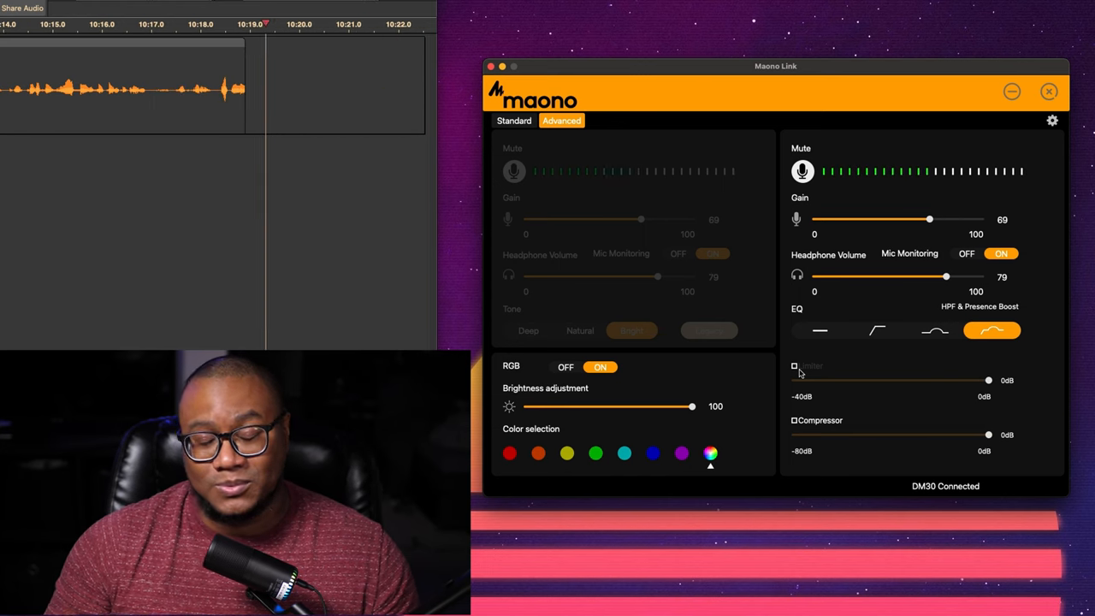
Reselect the Presence Boost EQ and set the limiter threshold to -10 dB
left_click(934, 330)
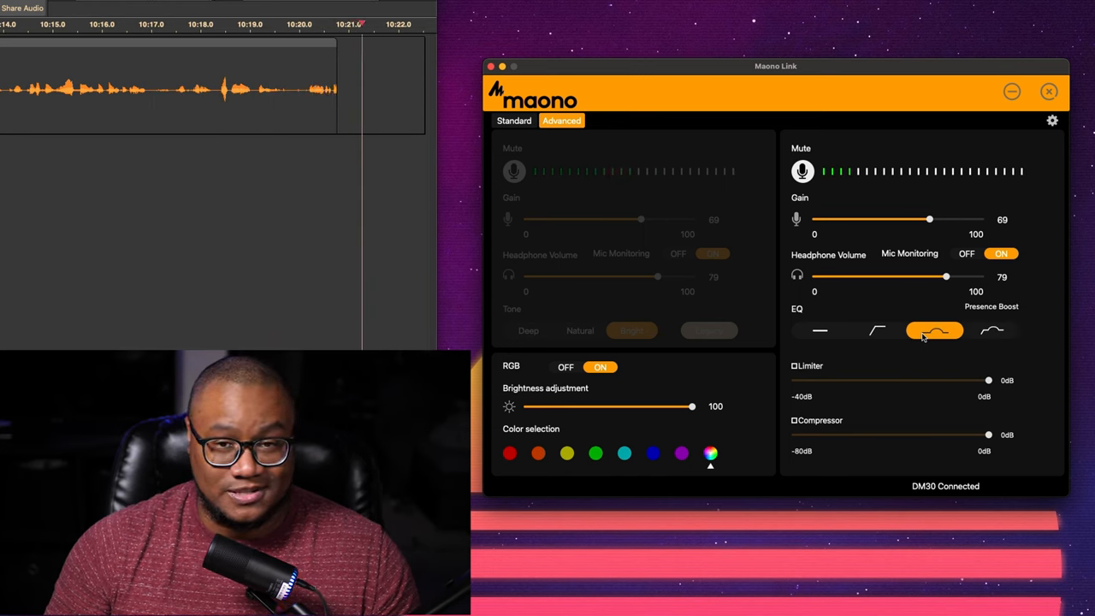
left_click_drag(988, 379, 934, 379)
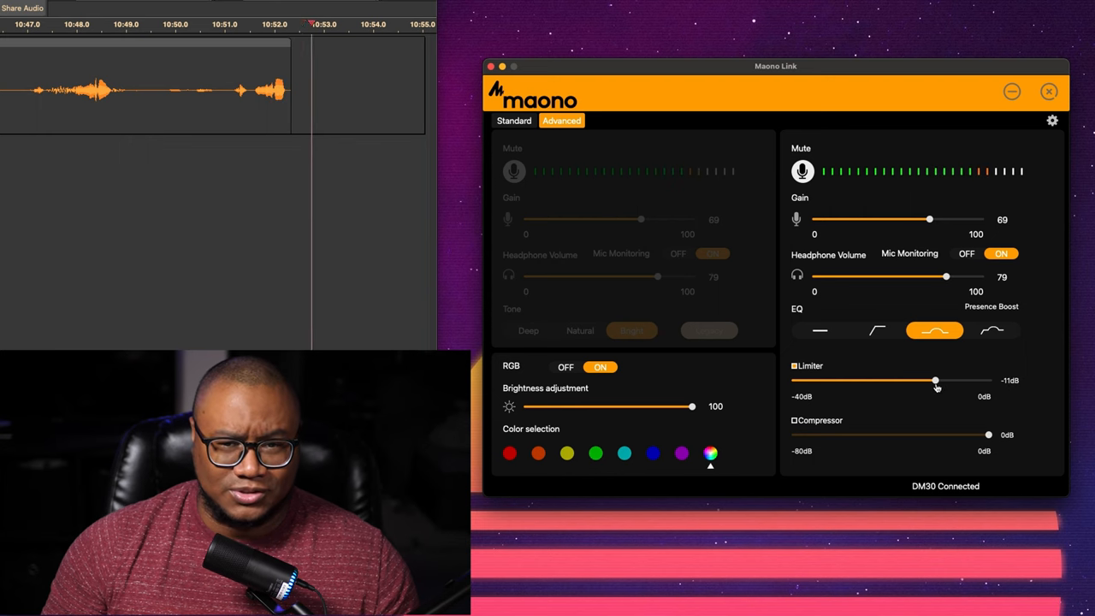
left_click_drag(934, 379, 941, 379)
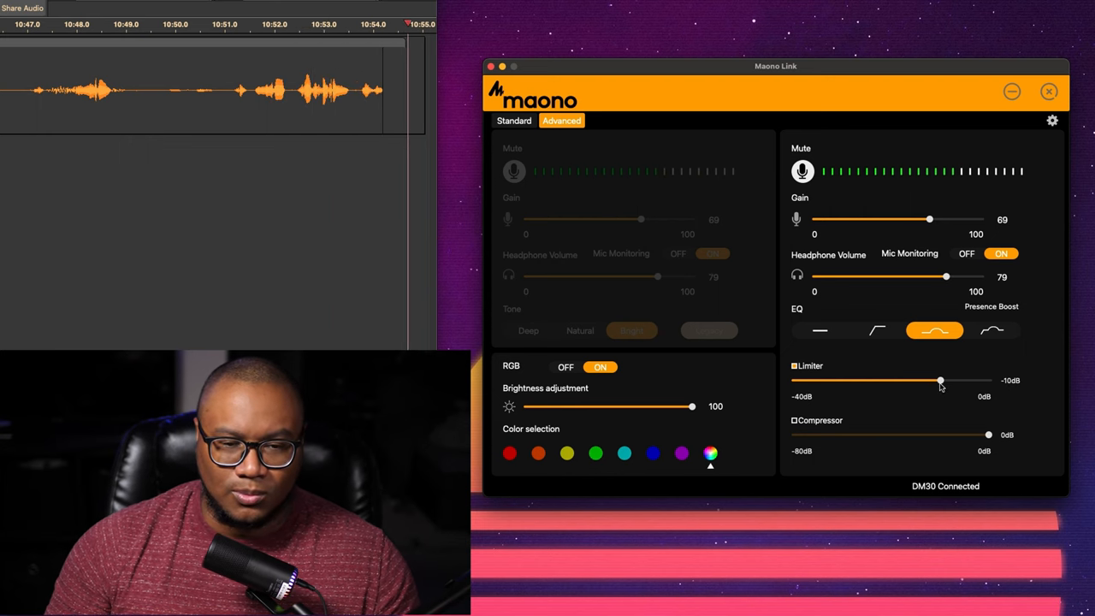